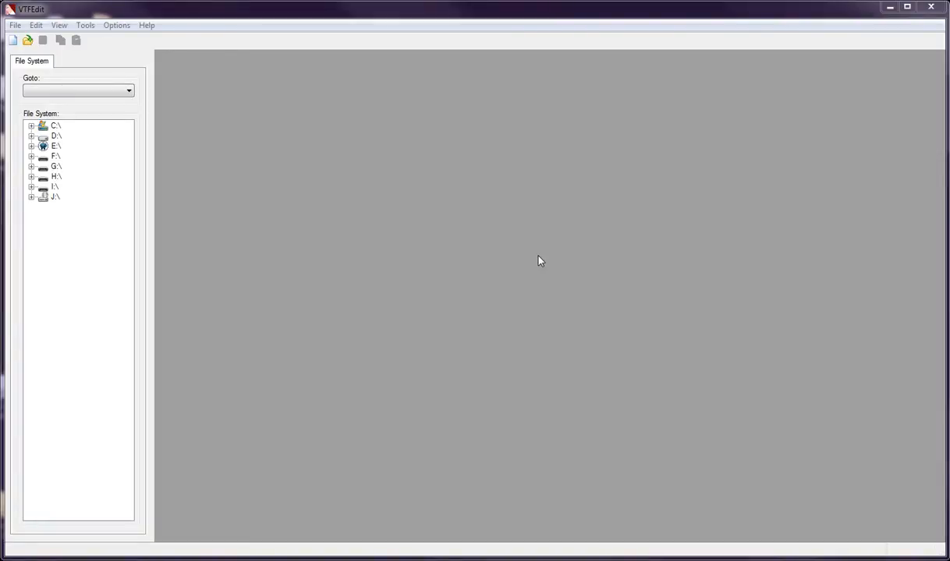
mouse_move(197, 210)
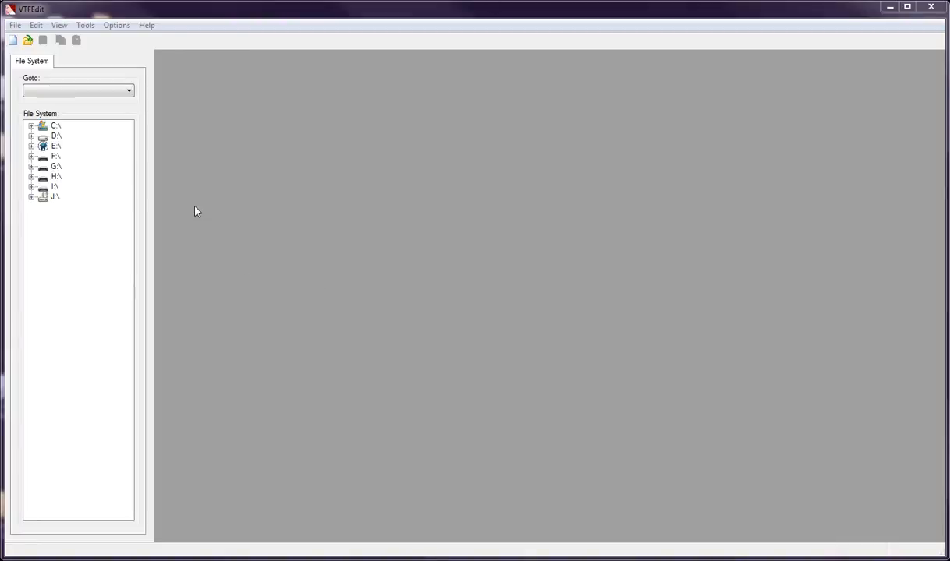
mouse_move(14, 25)
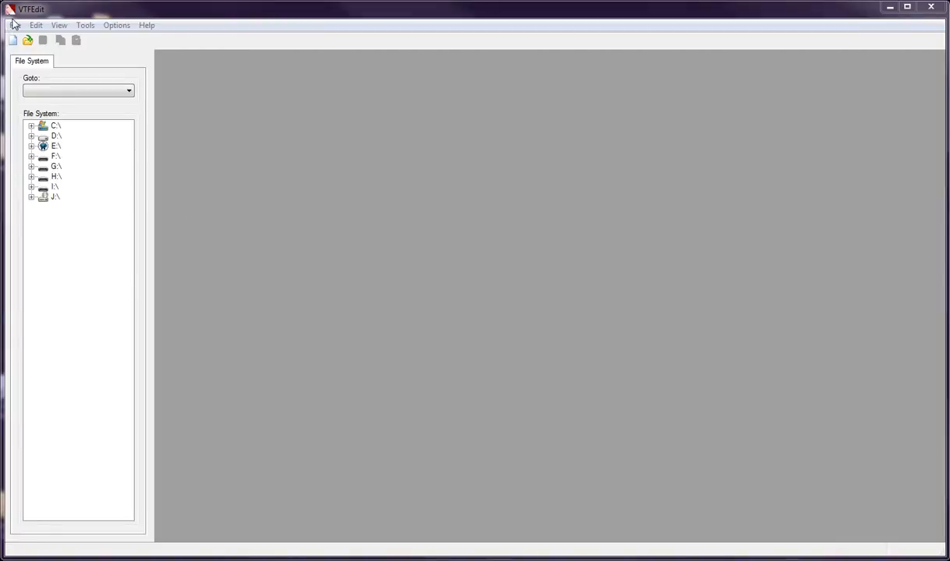
- Import ret.png from the Desktop via File > Import
click(14, 25)
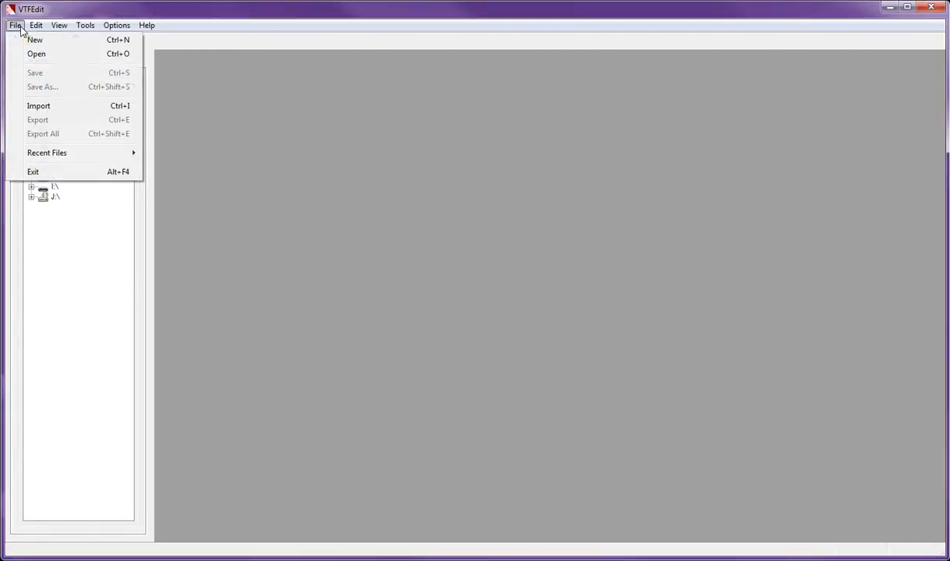
click(38, 105)
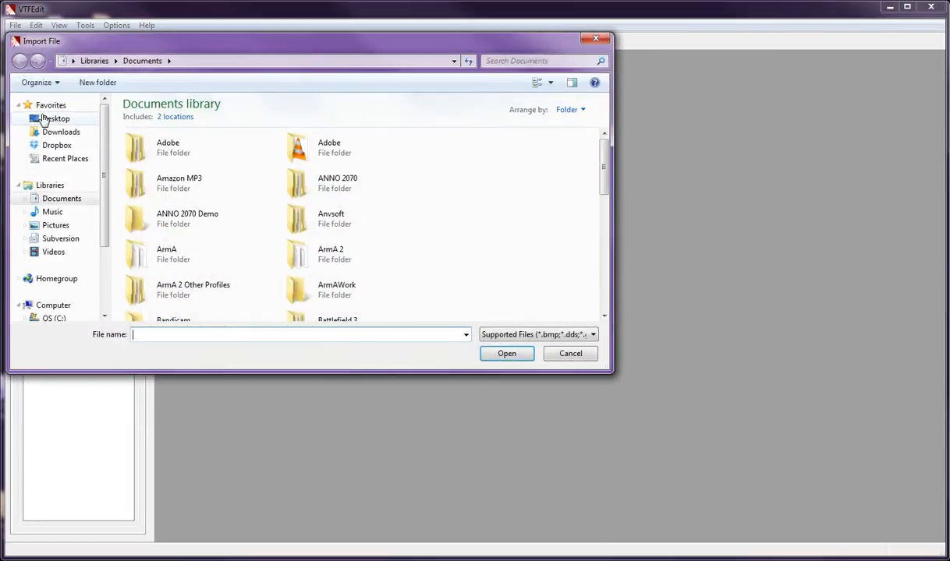
click(55, 118)
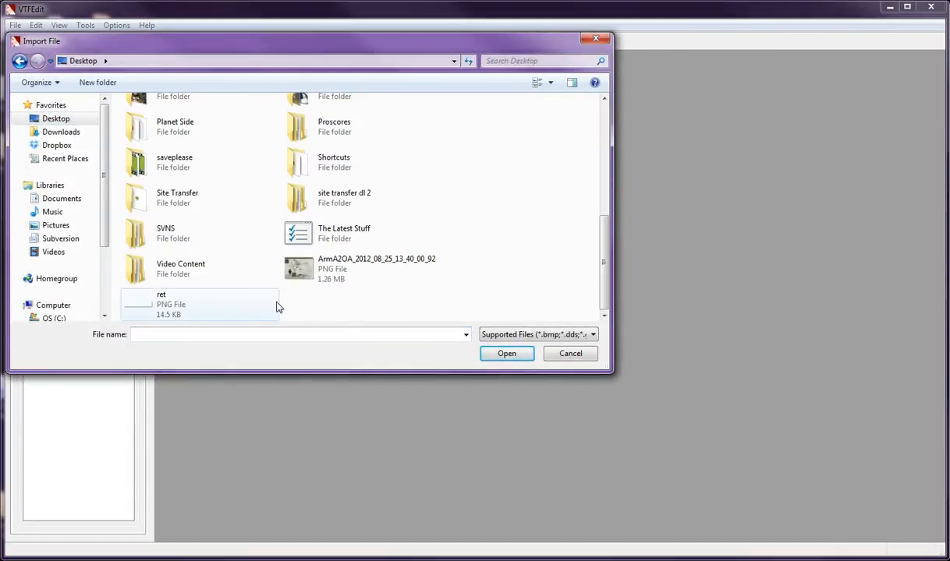
click(200, 305)
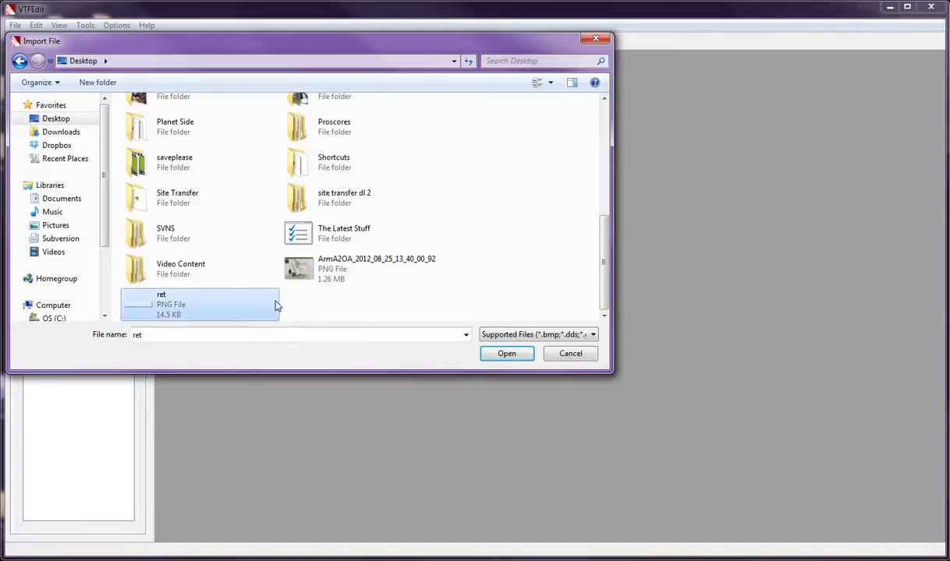
click(506, 354)
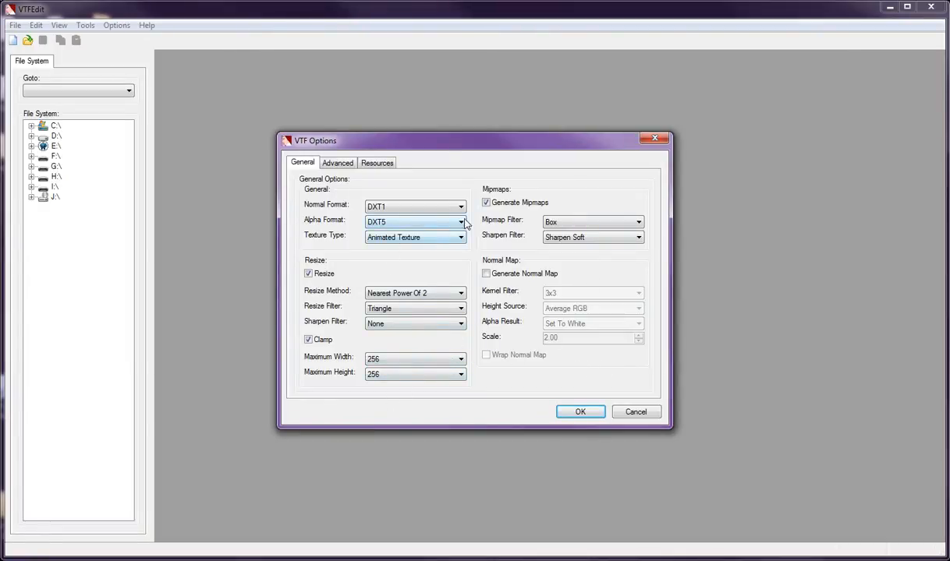
- Review the Resources and General options, then accept the defaults to finish the import
click(377, 162)
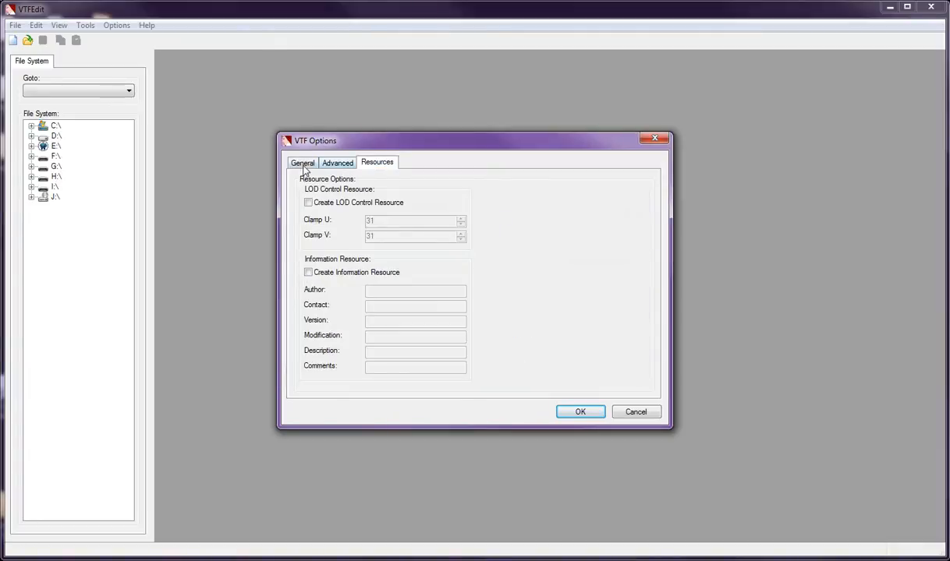
click(303, 163)
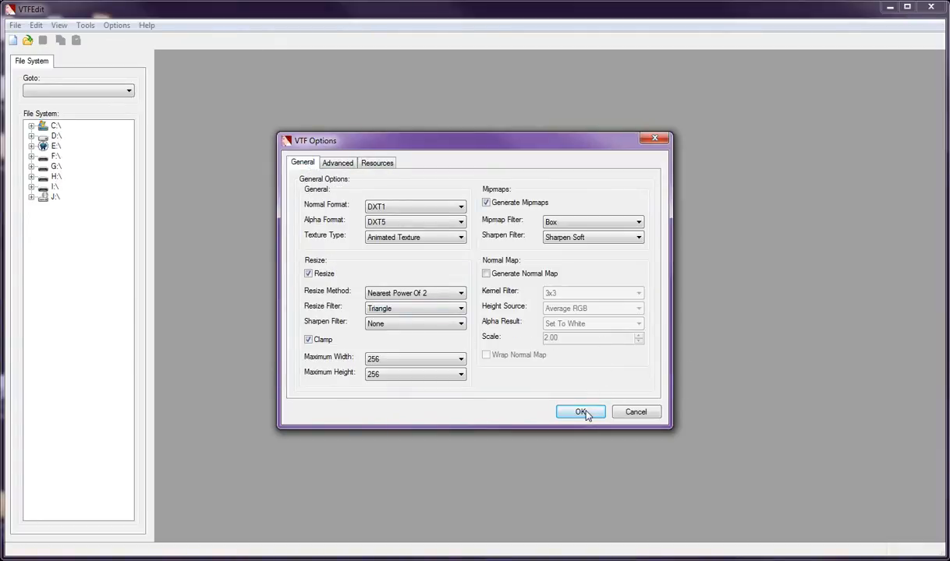
click(580, 412)
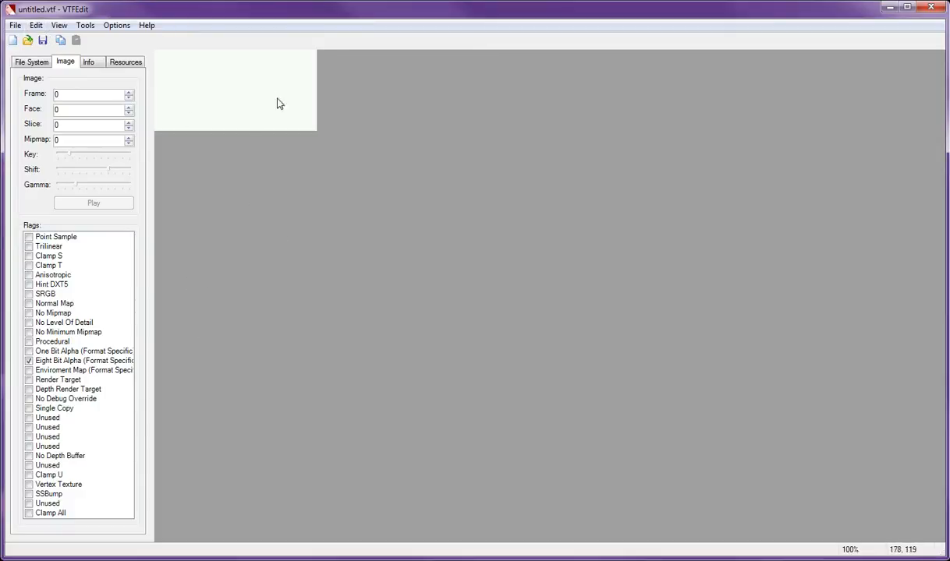
- Begin saving the new untitled VTF texture from the File menu
click(14, 25)
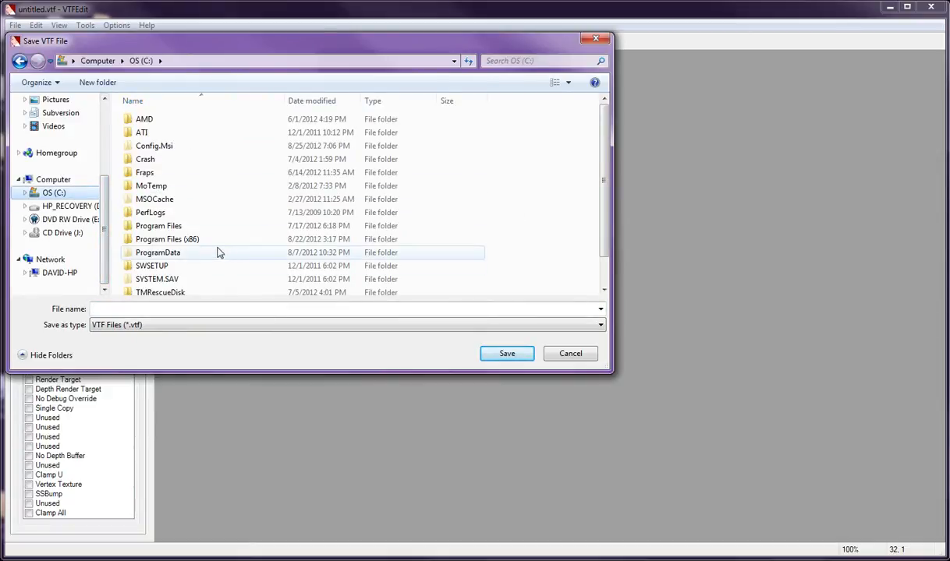
- Browse Program Files (x86) > Steam > steamapps and enter the account folder holding Source games
double_click(167, 239)
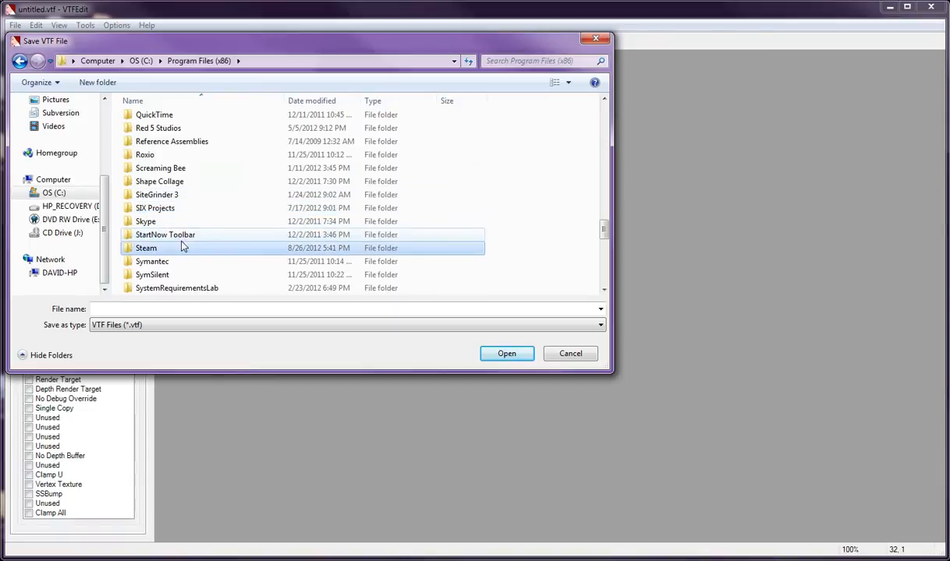
double_click(146, 248)
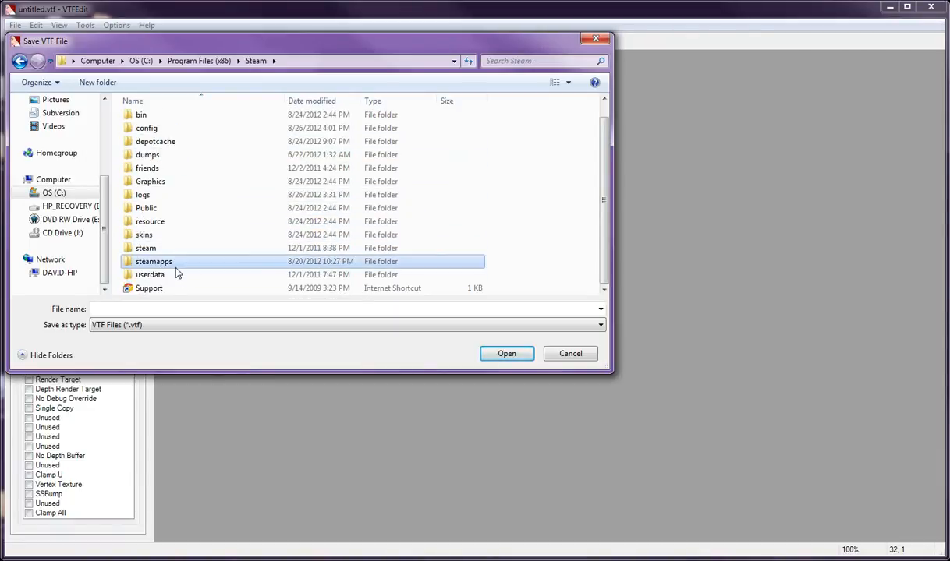
double_click(154, 261)
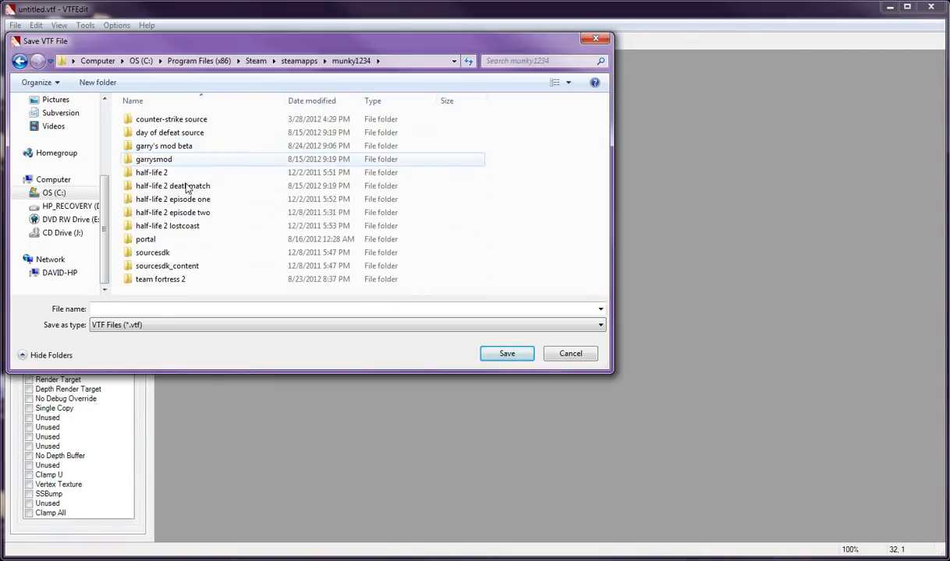
click(298, 61)
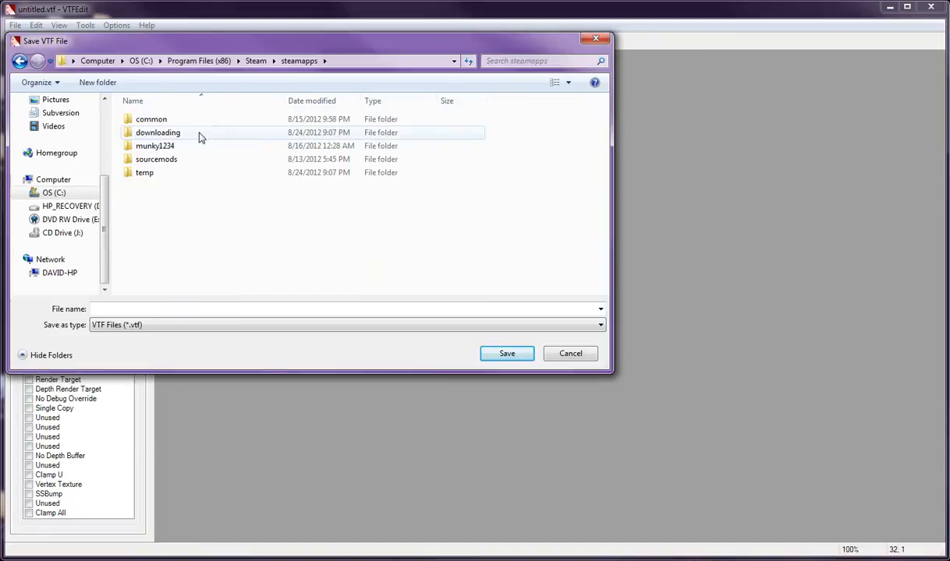
double_click(151, 119)
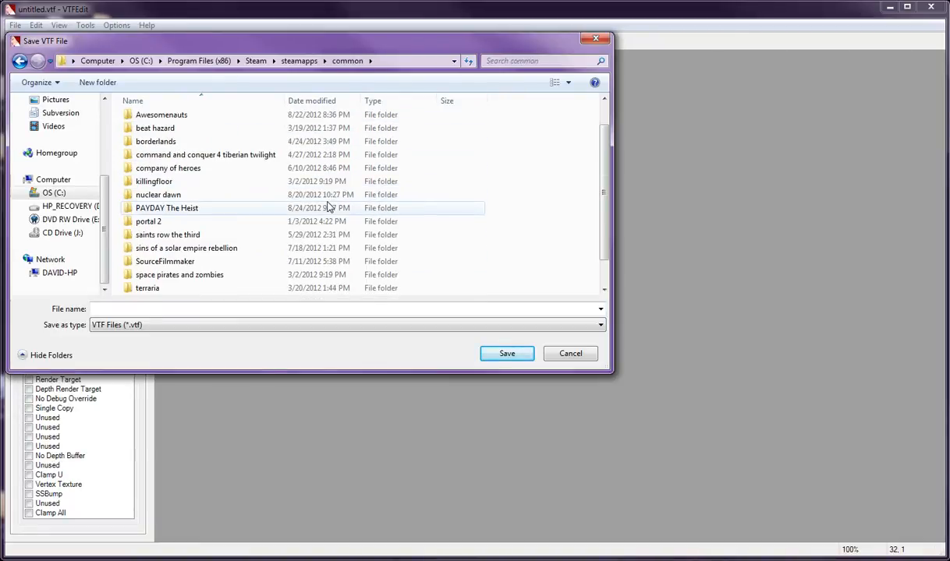
click(298, 61)
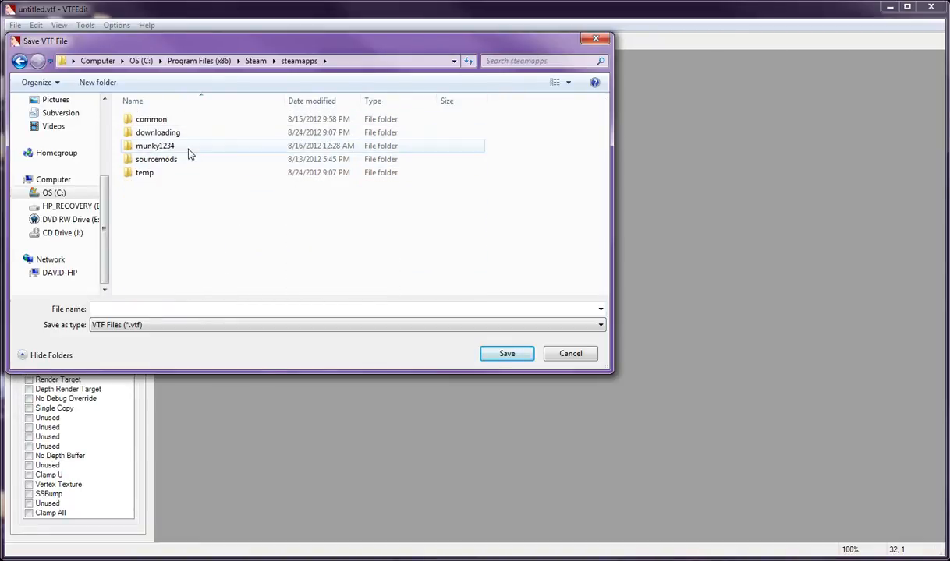
double_click(154, 146)
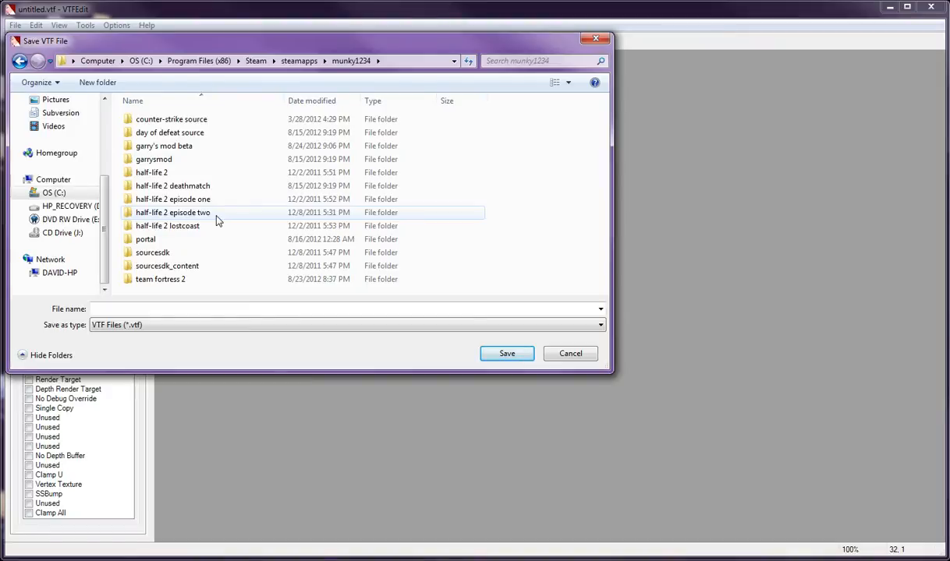
- Save the texture as ret.vtf in episode two's ep2\materials\silentwisher'stextures folder
double_click(173, 212)
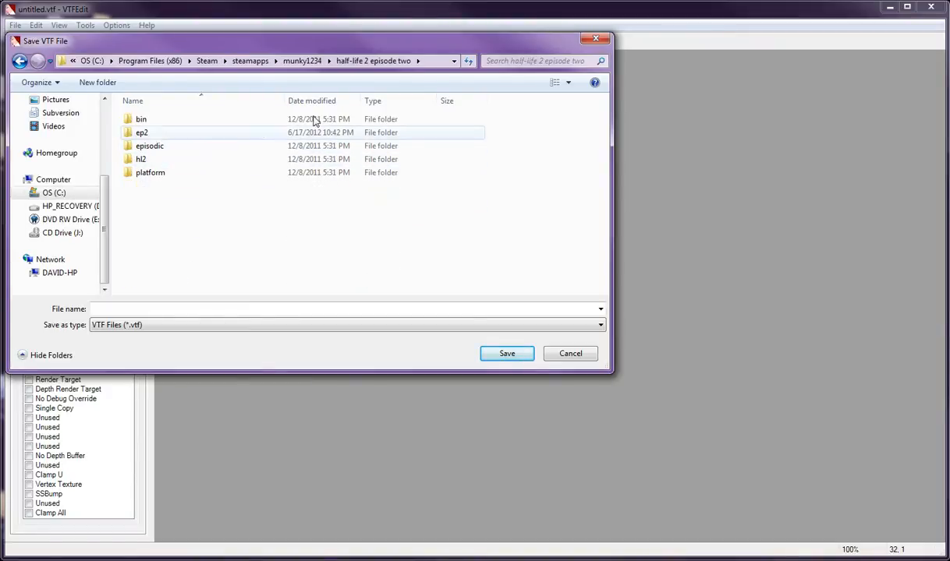
click(142, 132)
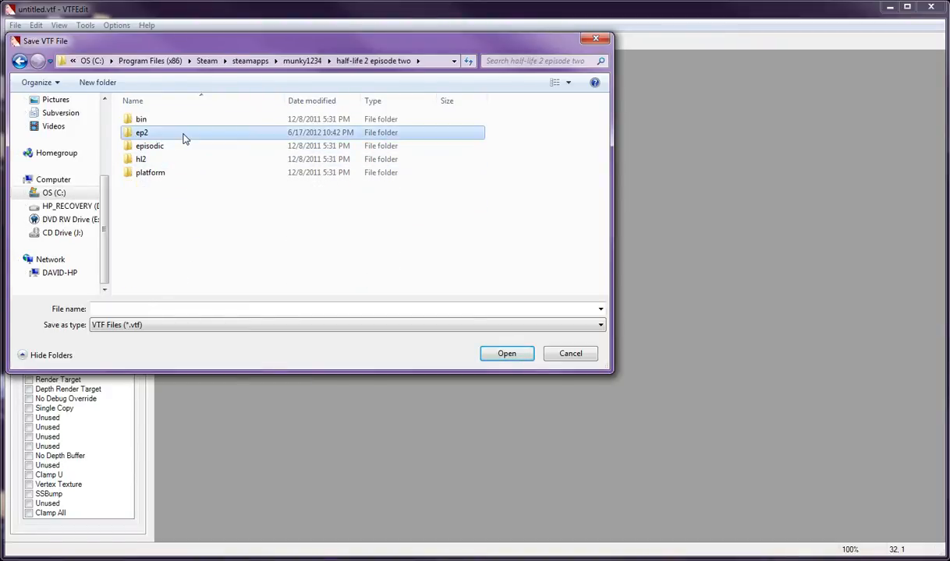
double_click(142, 132)
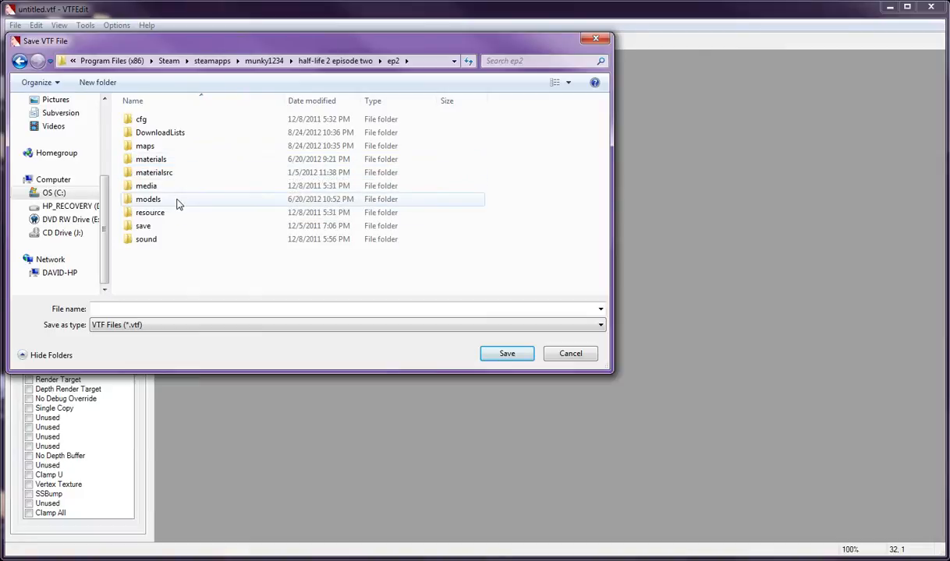
double_click(150, 159)
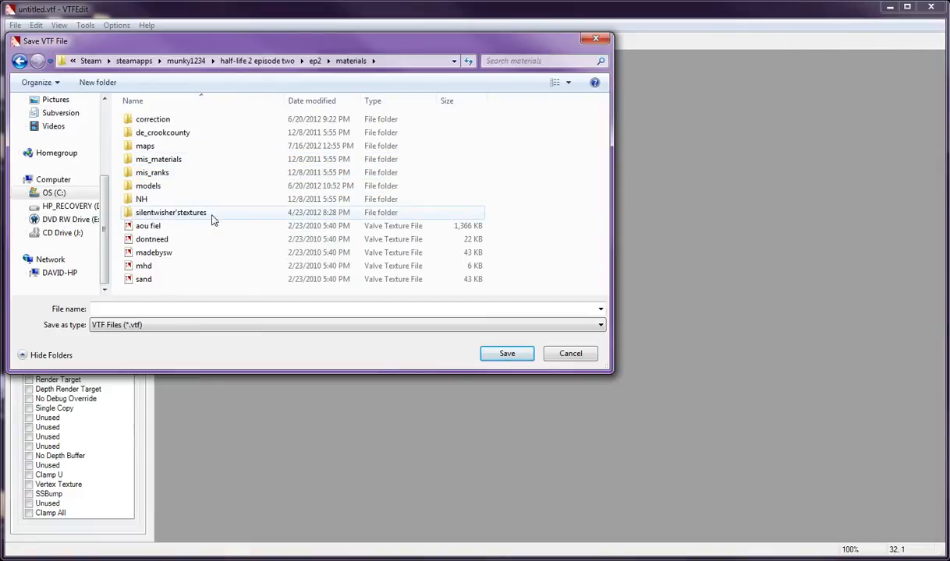
double_click(171, 212)
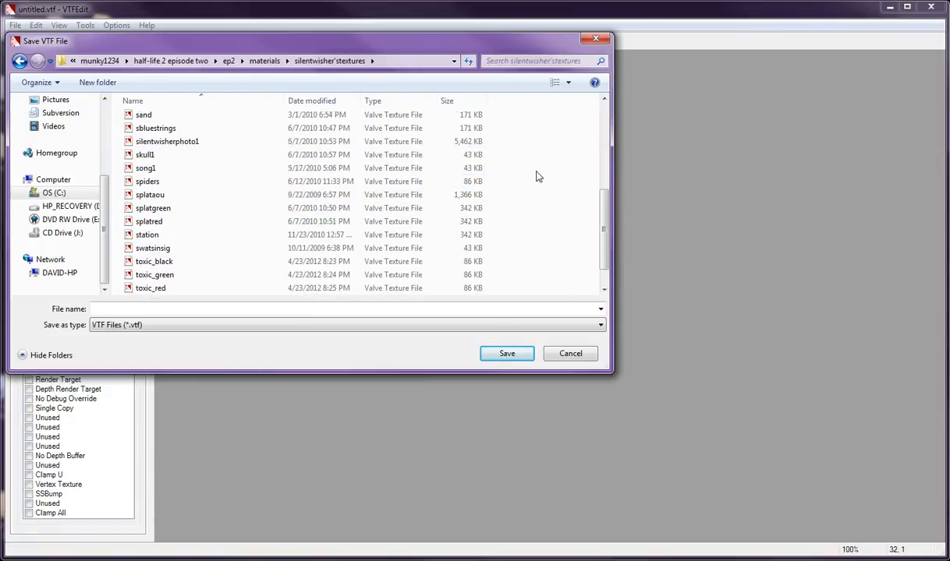
scroll(down, 3)
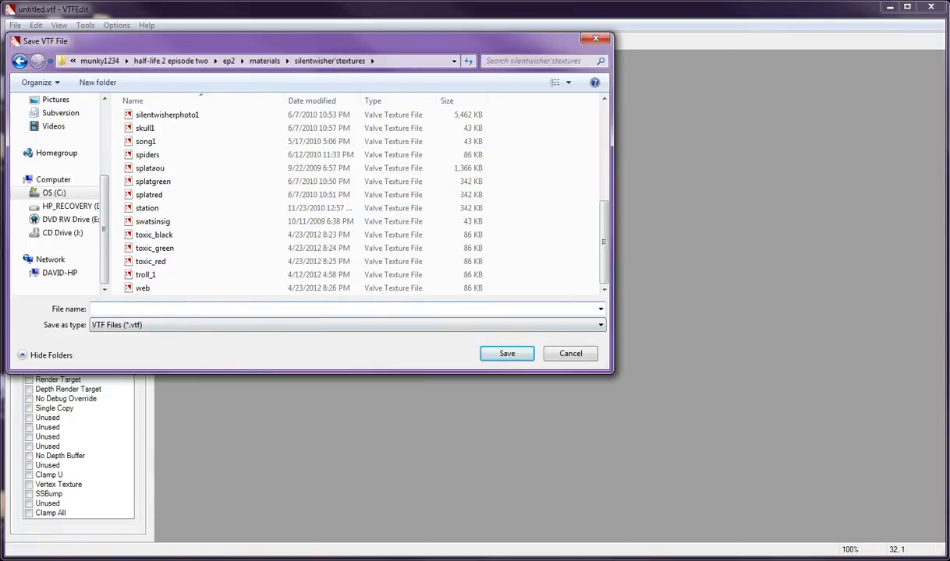
text(ret)
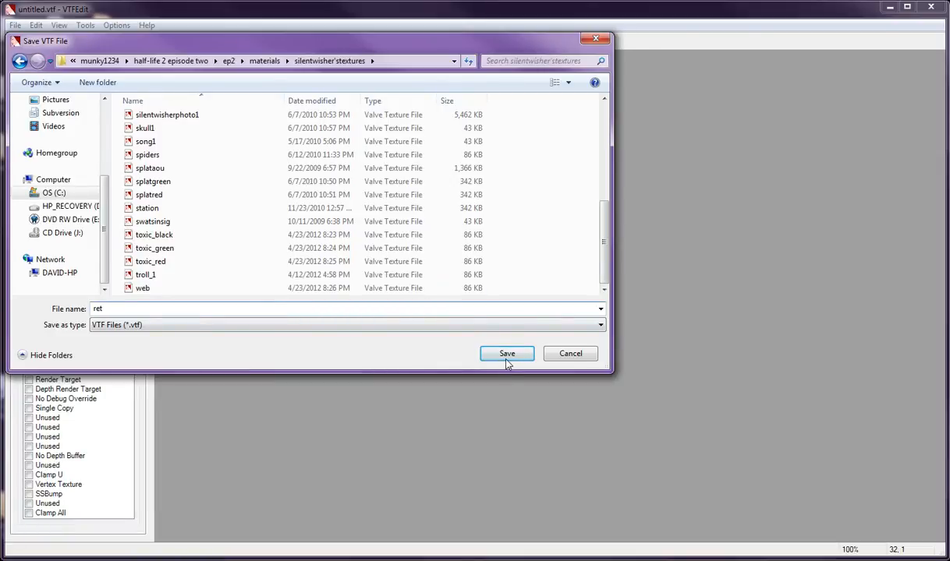
click(506, 354)
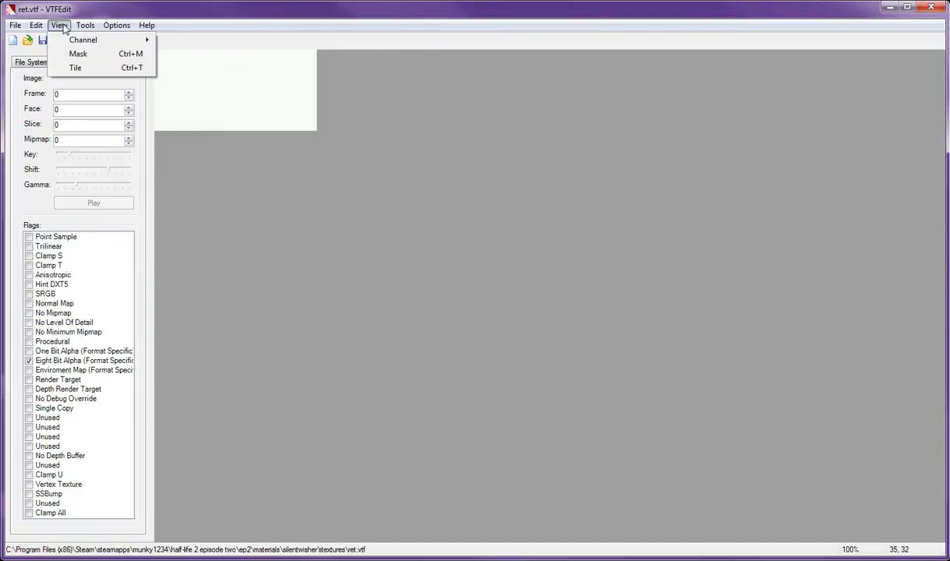
- Create a VMT for silentwisher'stextures/ret with Translucent enabled via Tools > Create VMT File
click(85, 25)
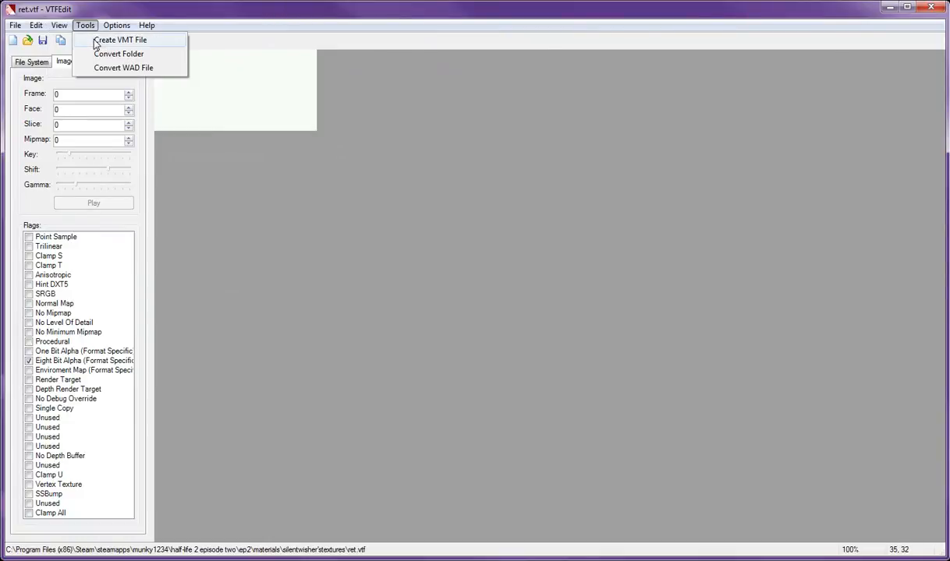
click(120, 40)
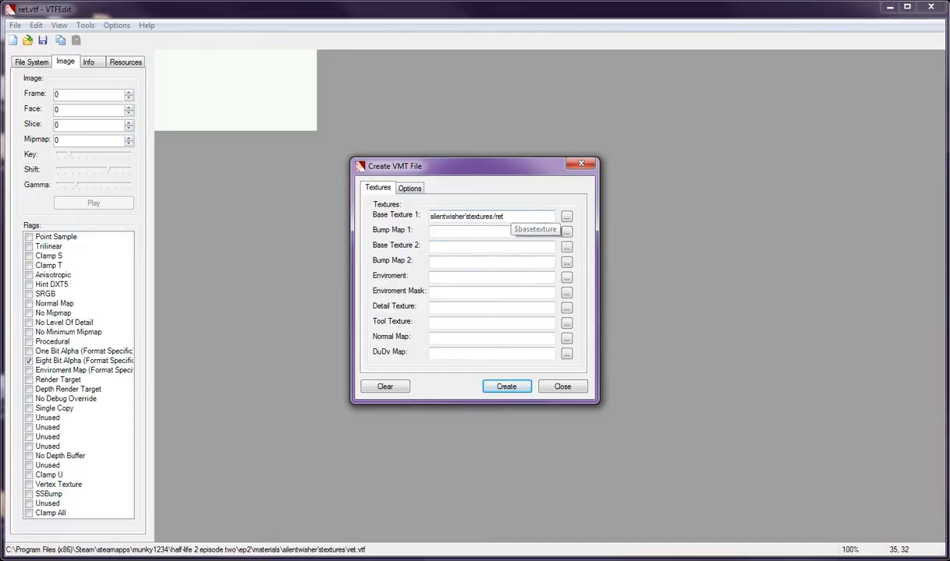
click(409, 188)
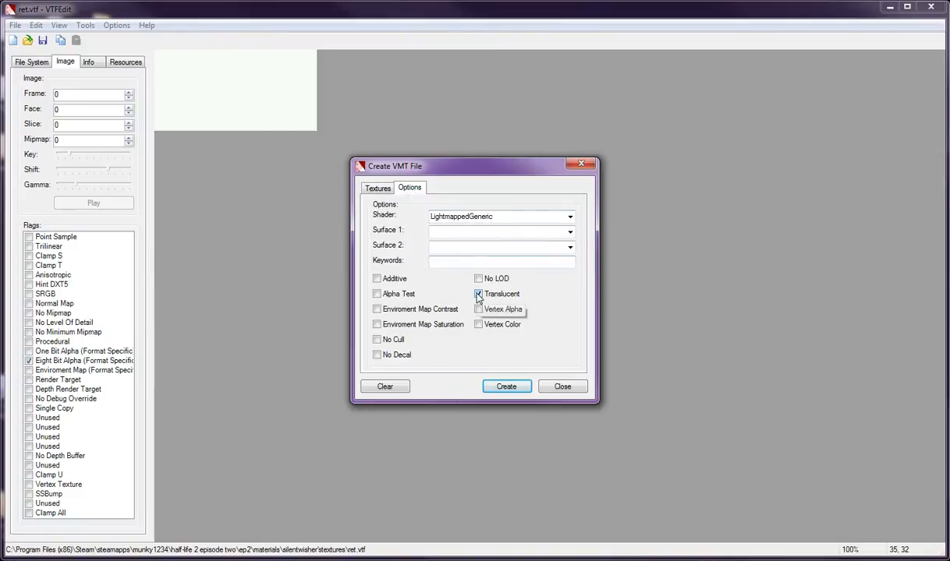
click(479, 294)
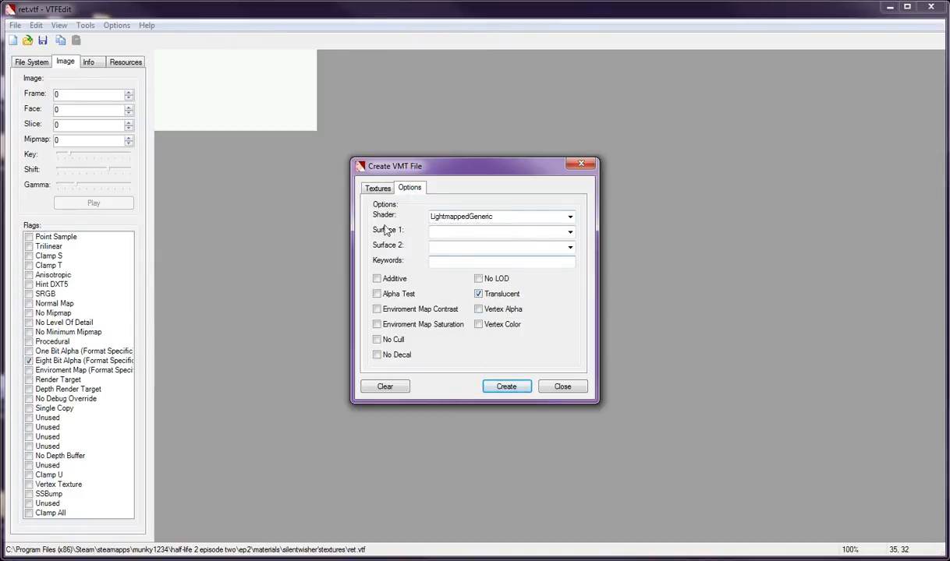
click(506, 387)
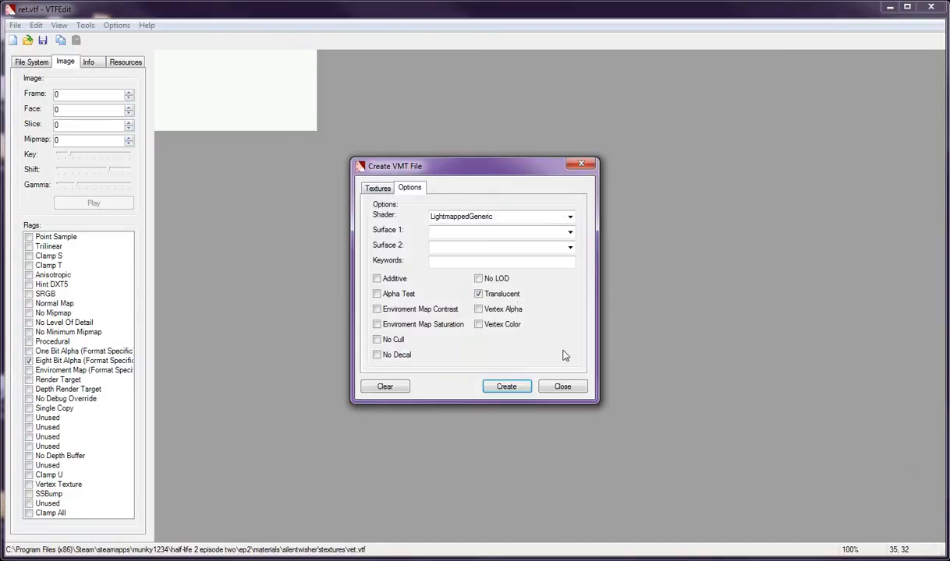
click(562, 386)
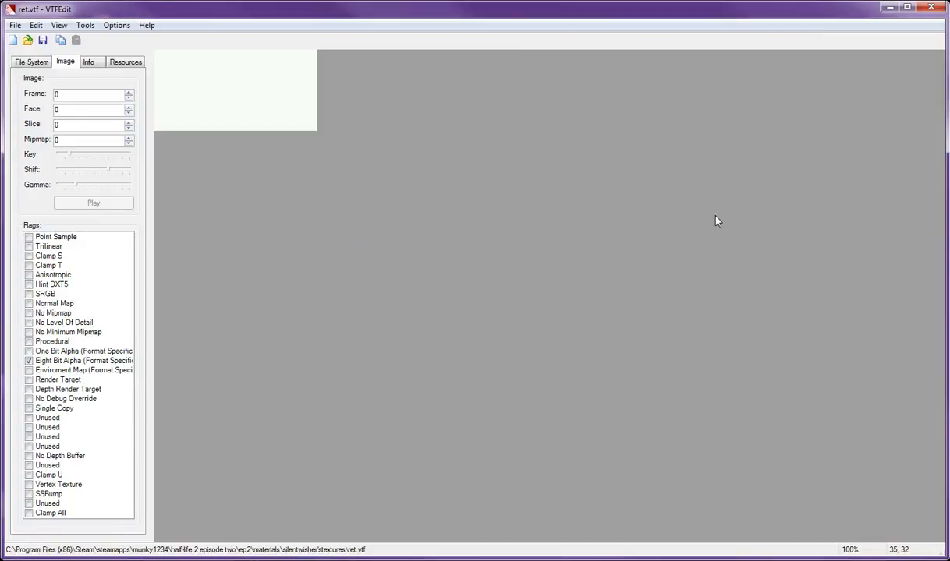
mouse_move(698, 229)
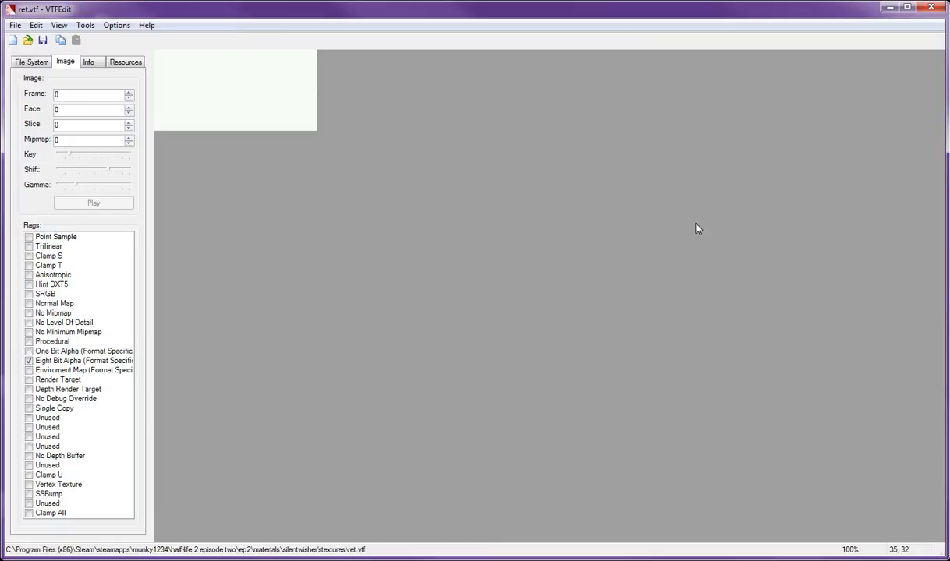
mouse_move(468, 367)
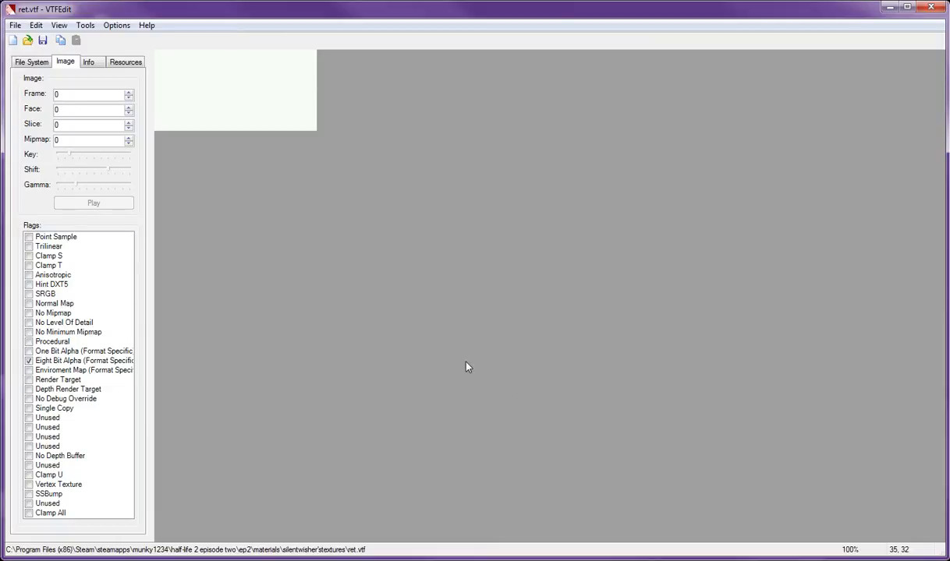
mouse_move(511, 294)
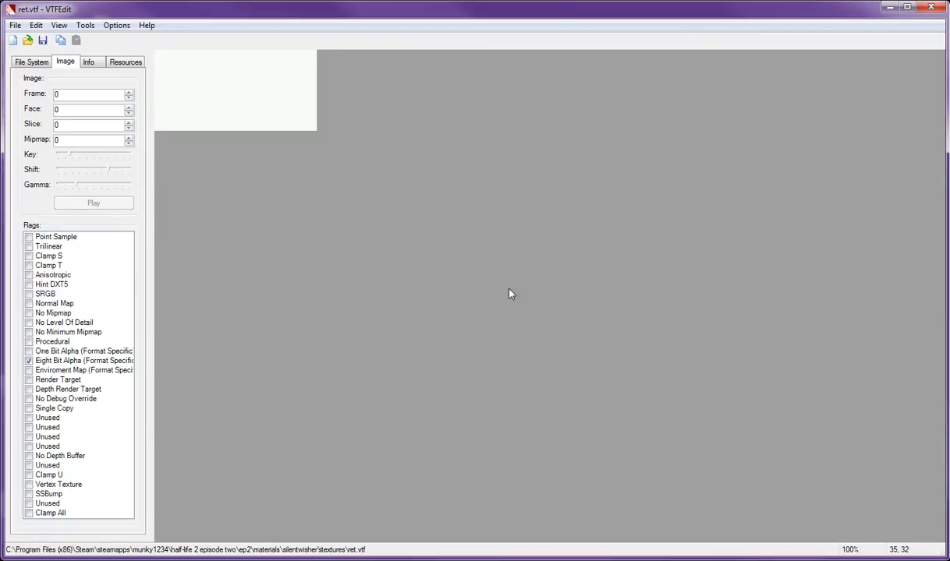
mouse_move(552, 310)
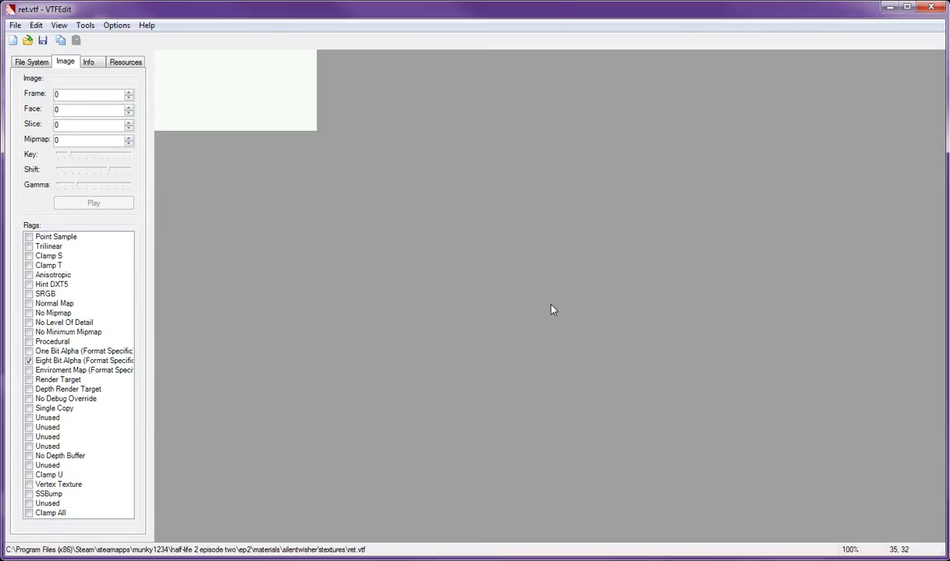